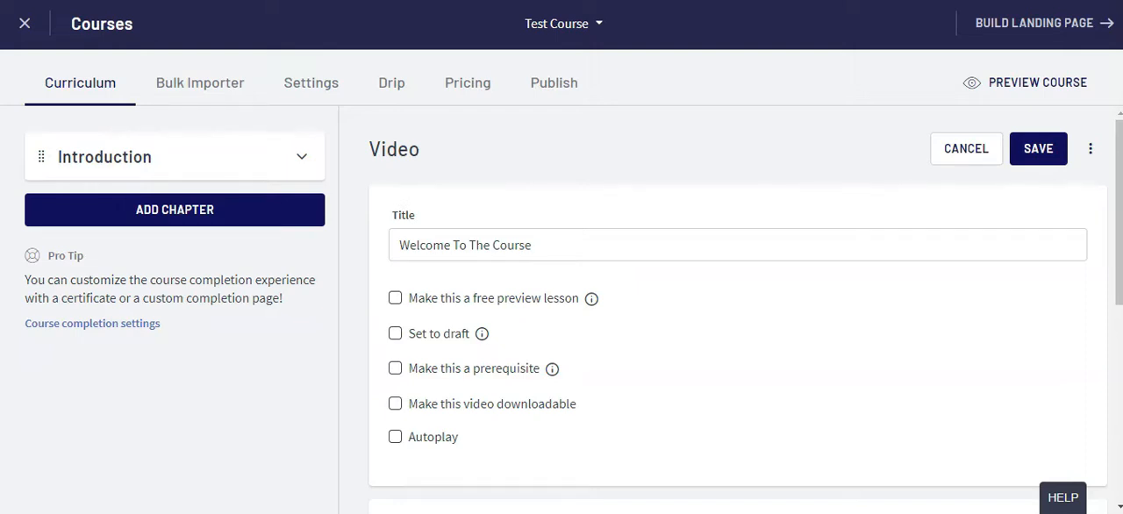
mouse_move(154, 30)
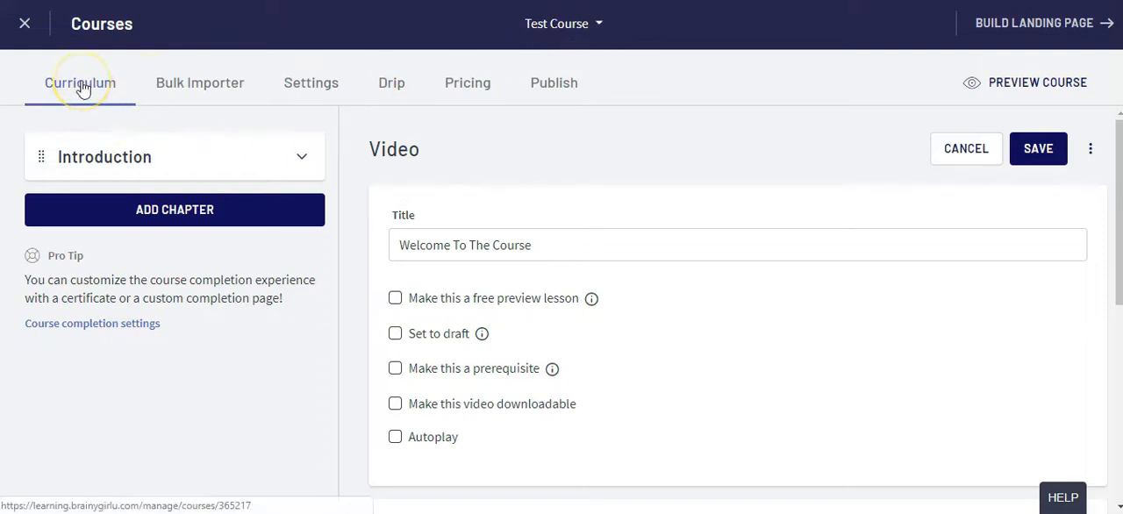
Expand the Introduction chapter to list its video and multimedia lessons.
click(105, 157)
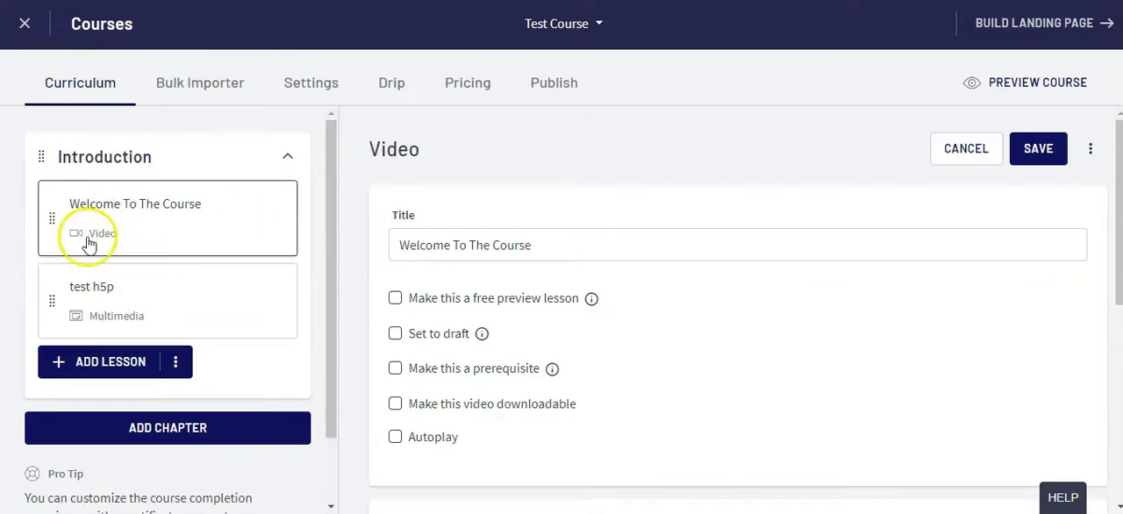
mouse_move(368, 184)
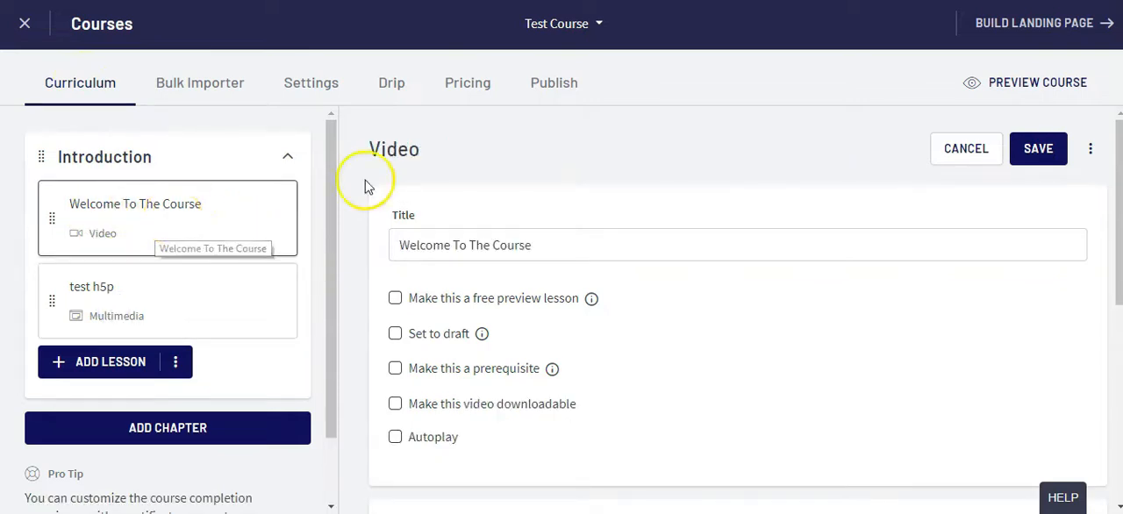
Clear the dashboard walkthrough library video from Welcome To The Course and save.
scroll(down, 3)
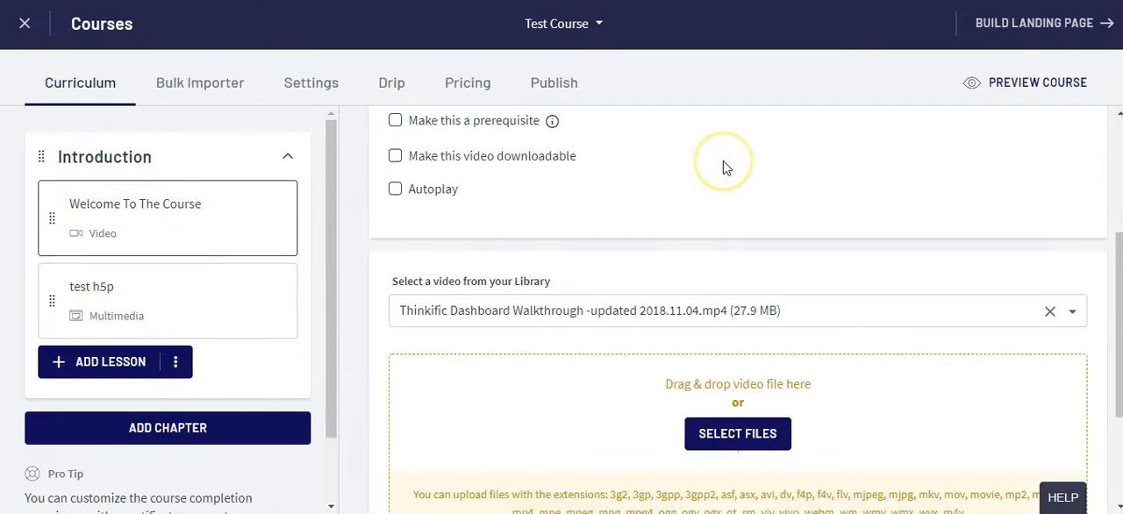
scroll(down, 3)
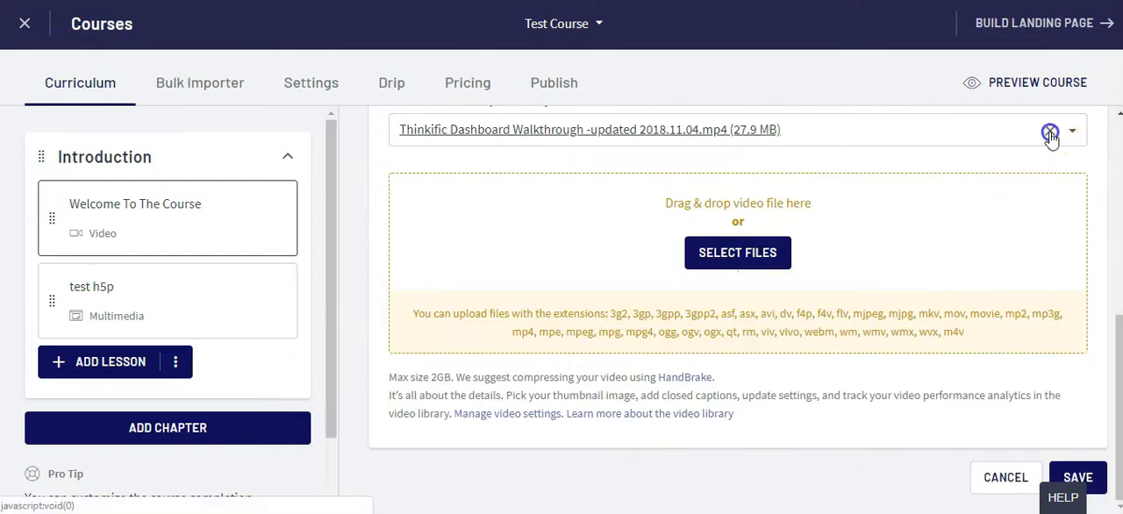
click(1050, 132)
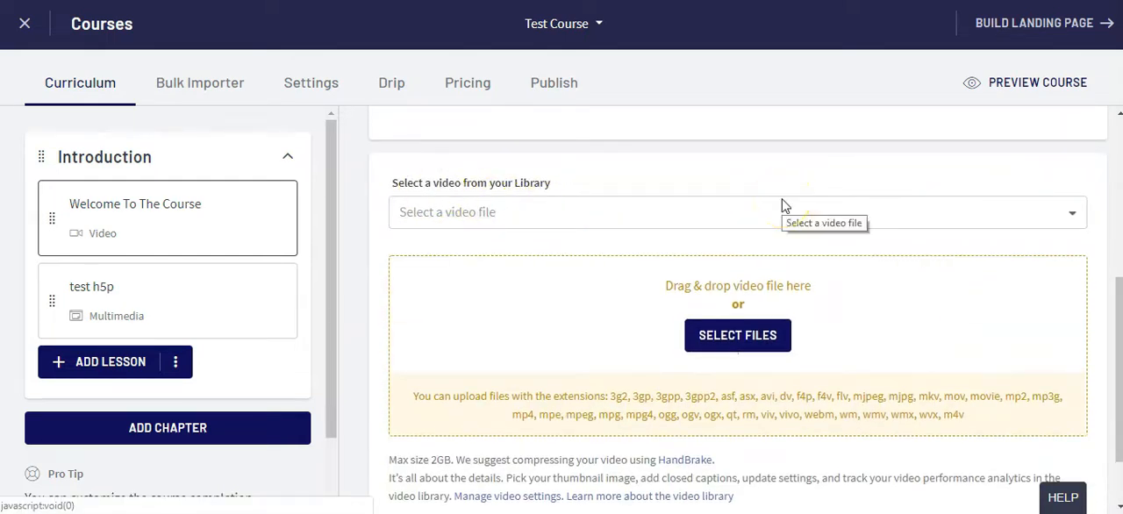
mouse_move(738, 335)
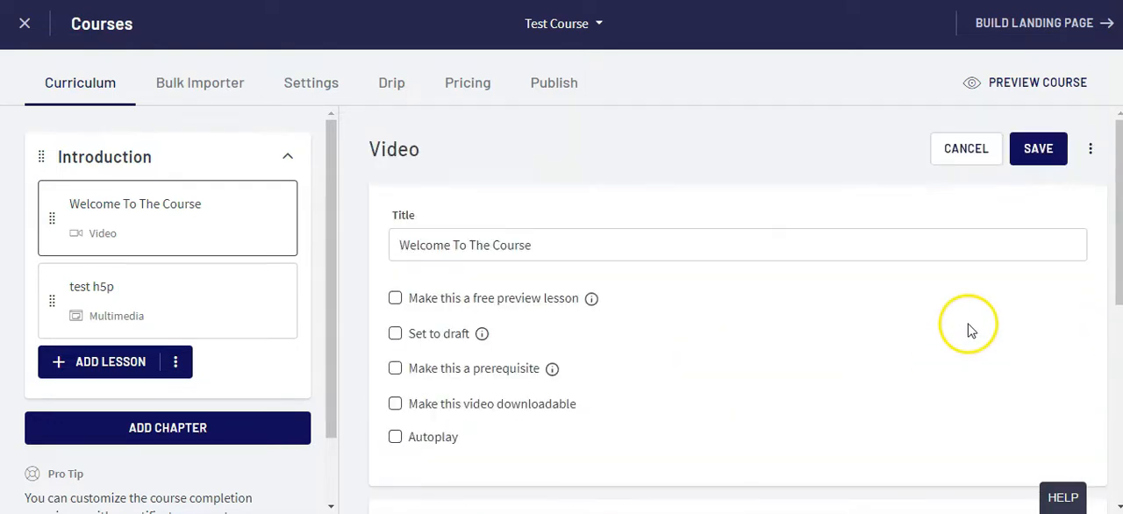
click(1037, 148)
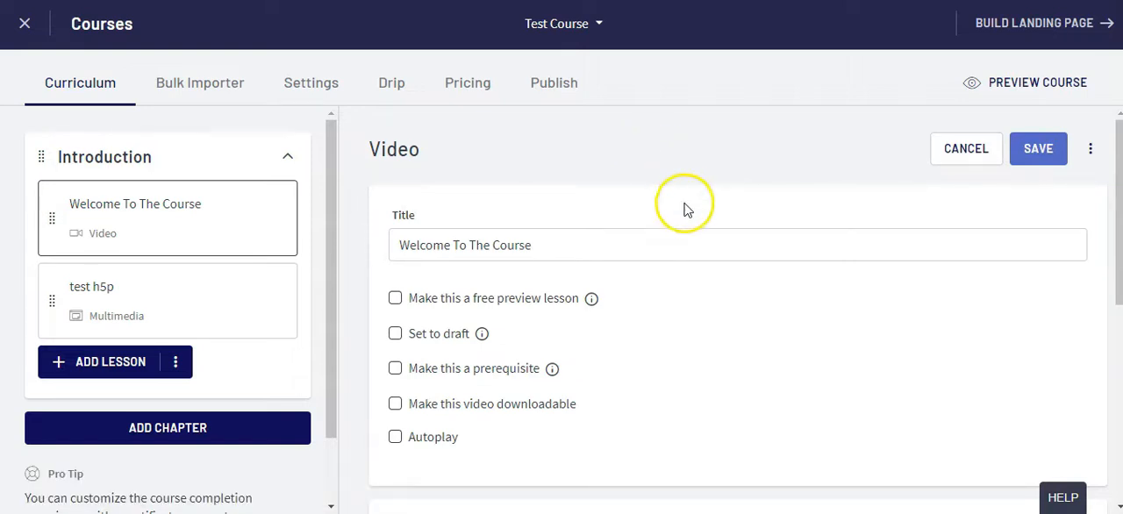
mouse_move(690, 217)
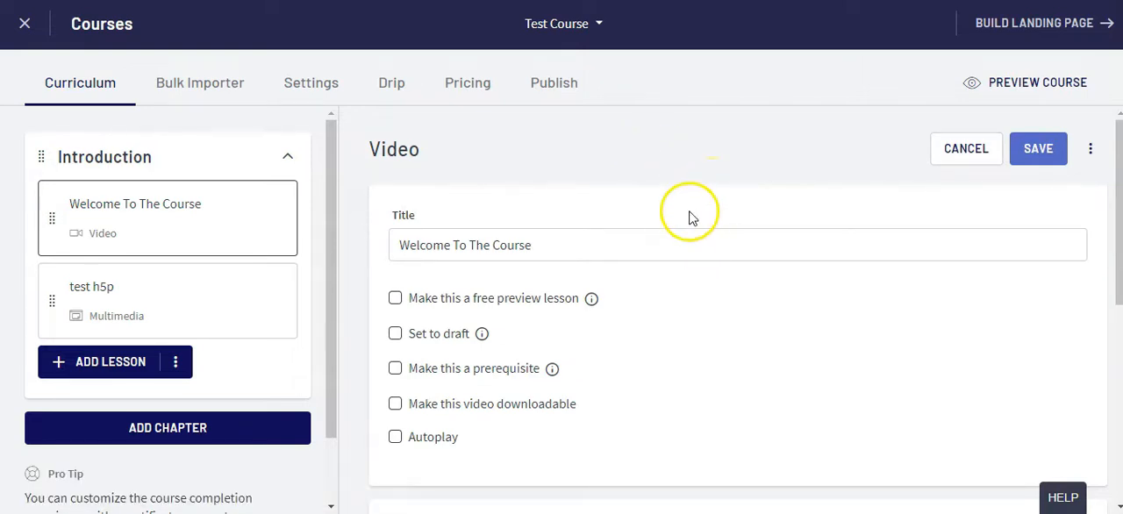
mouse_move(145, 311)
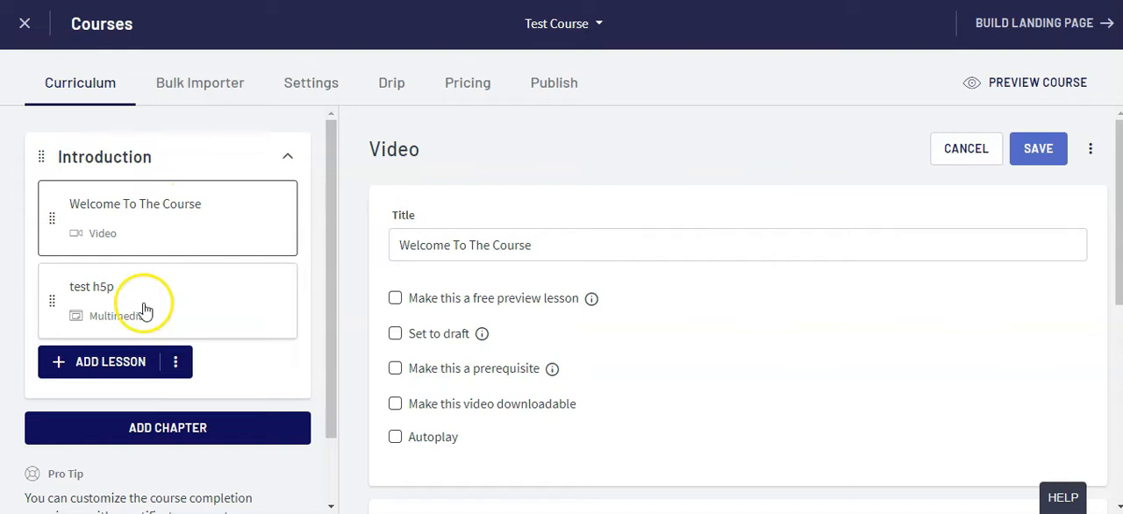
mouse_move(234, 285)
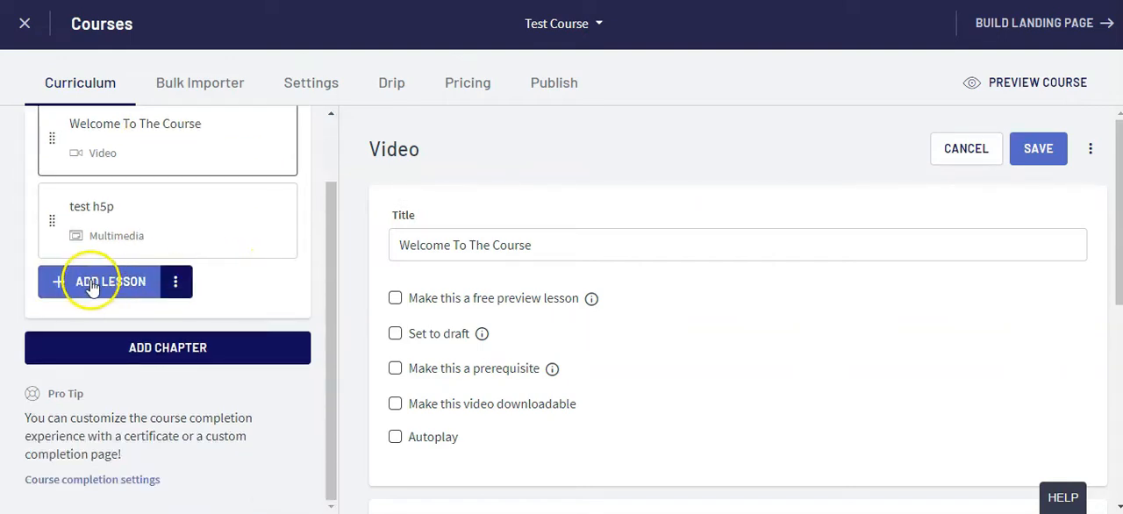
Add a PDF lesson named 'Lesson Name' to the Introduction chapter.
click(109, 280)
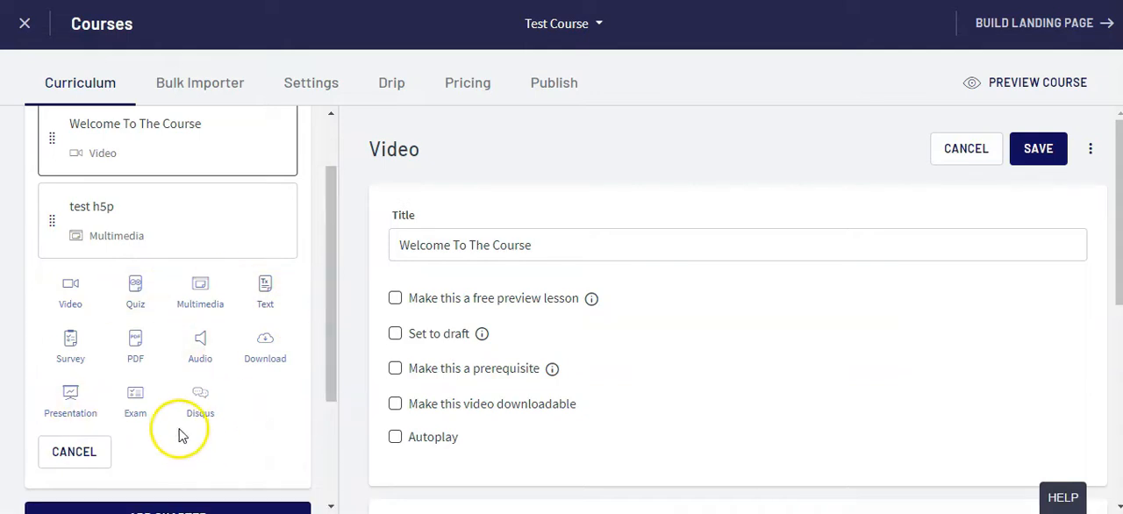
click(135, 346)
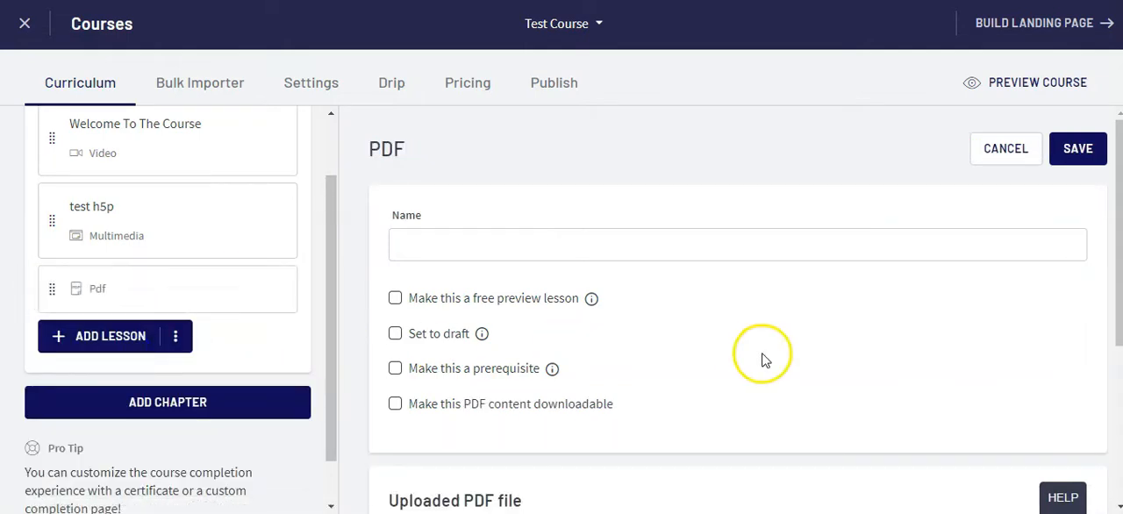
click(737, 244)
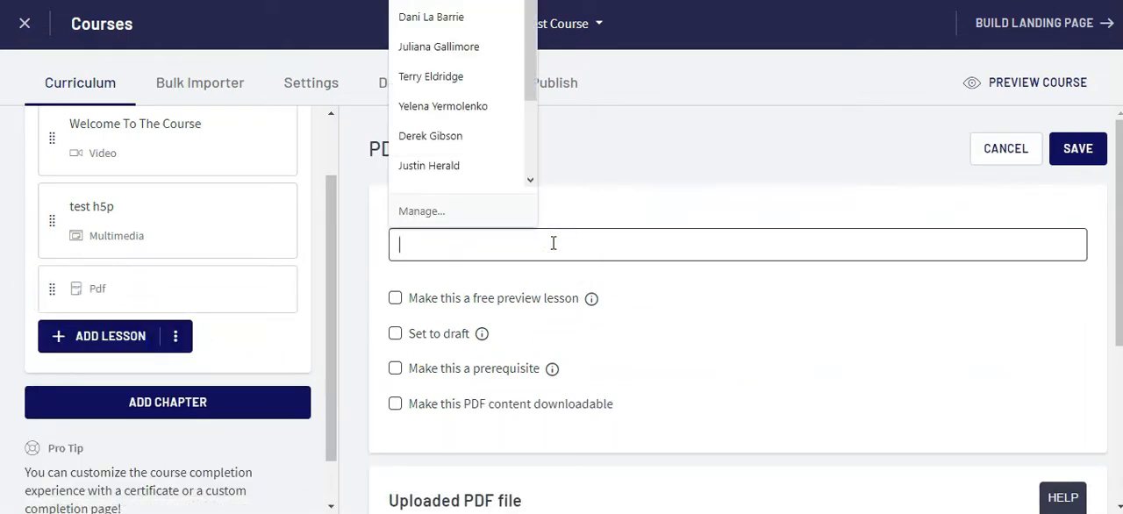
text(L)
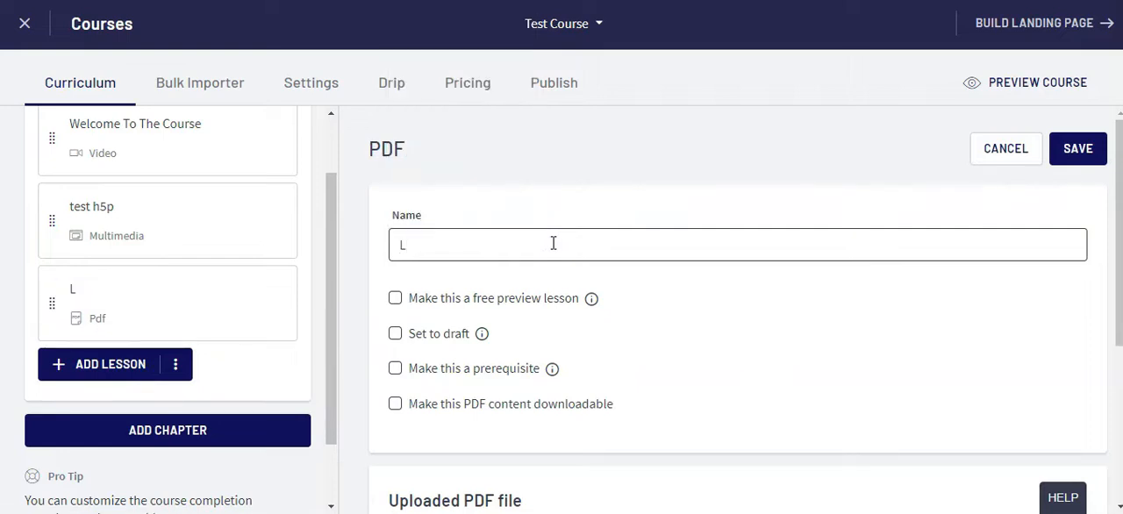
text(esson Name)
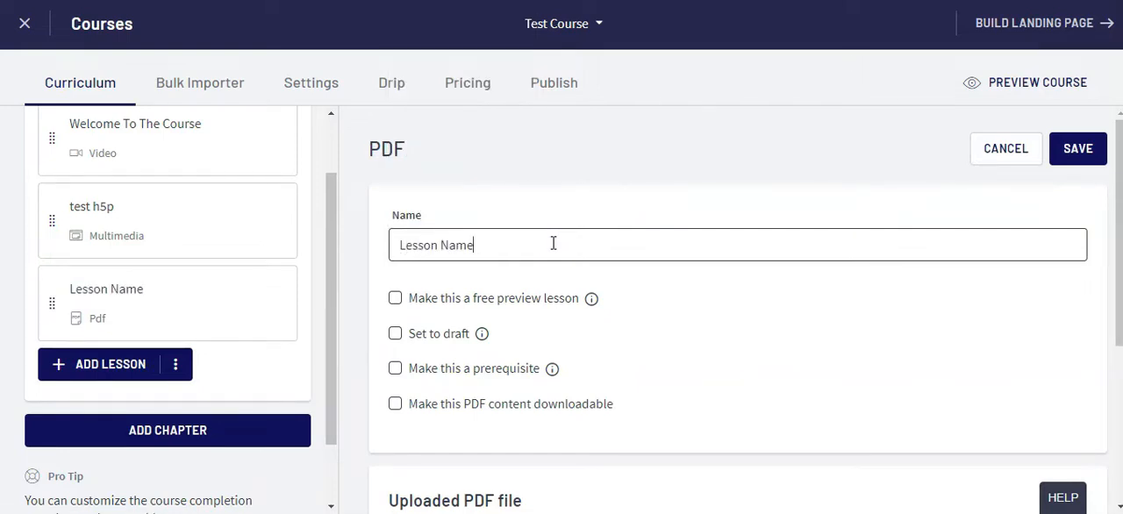
scroll(down, 3)
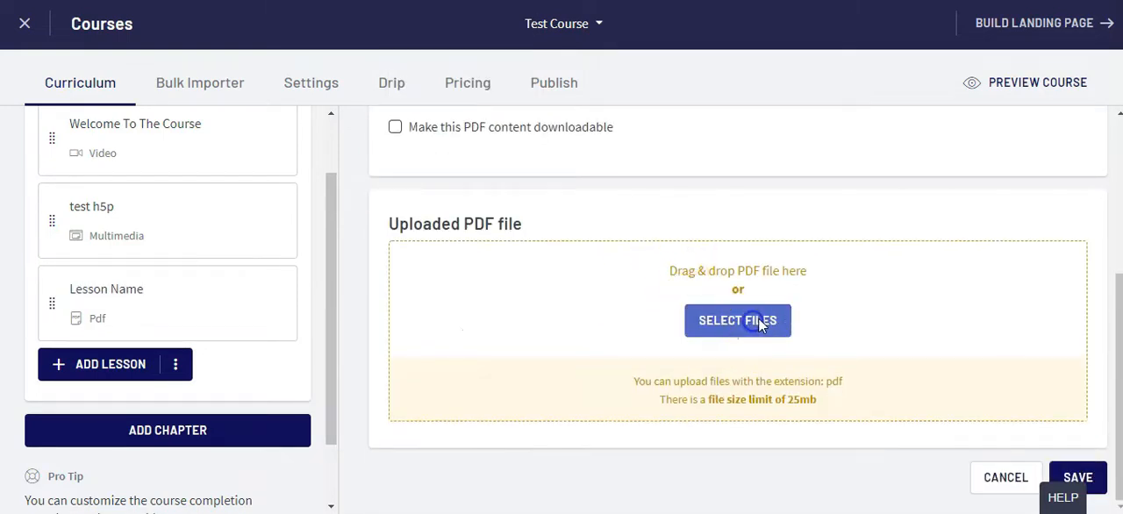
Upload The Online Entrepreneurs Toolbox PDF, mark it downloadable, and save the lesson.
click(736, 320)
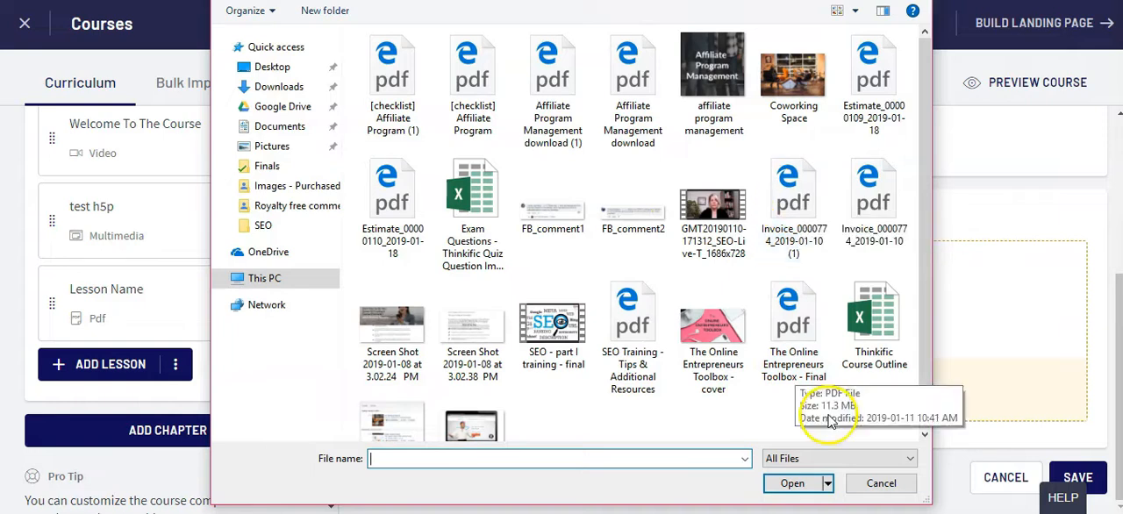
click(791, 483)
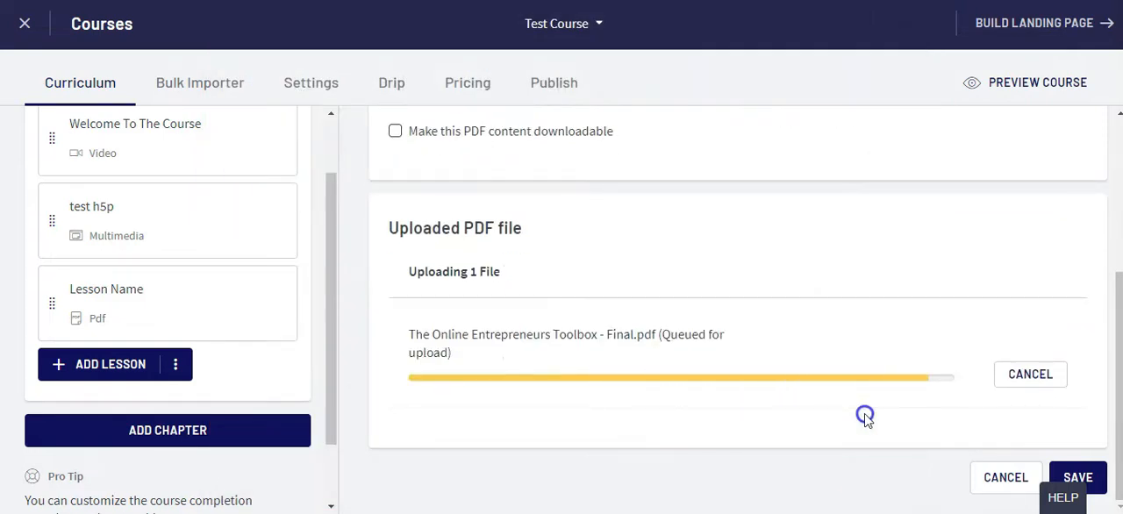
click(1077, 477)
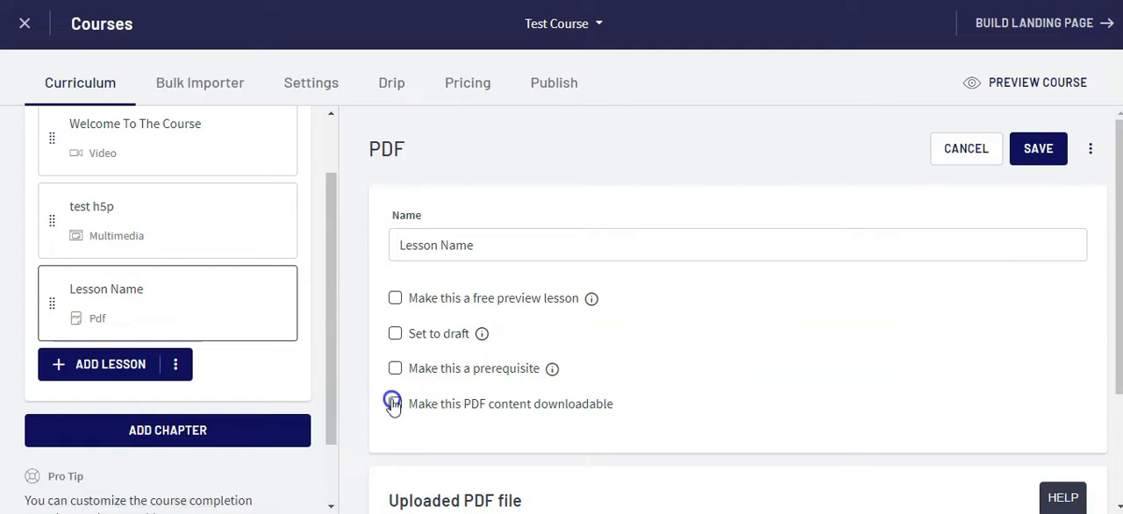
click(395, 404)
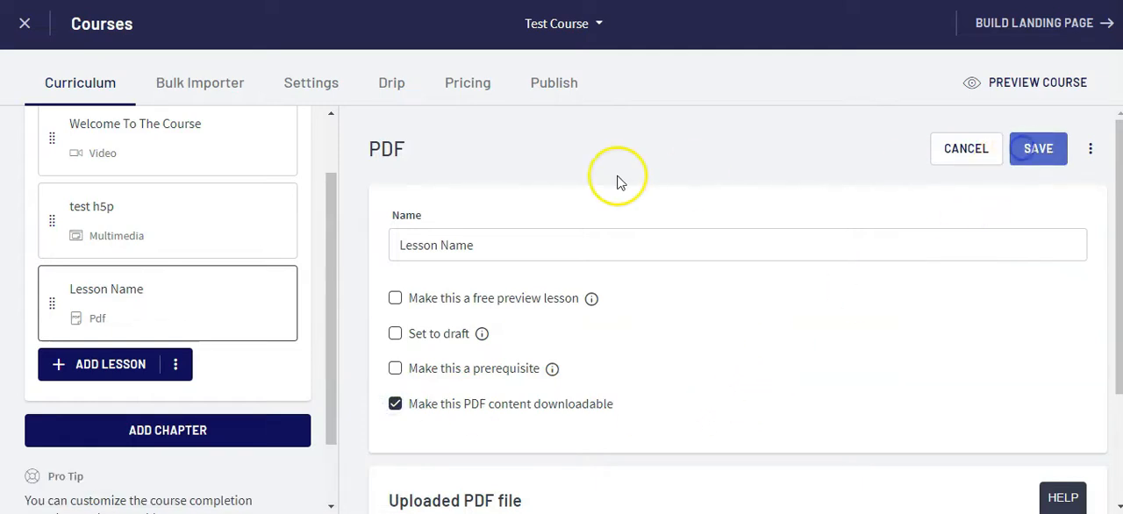
click(1037, 148)
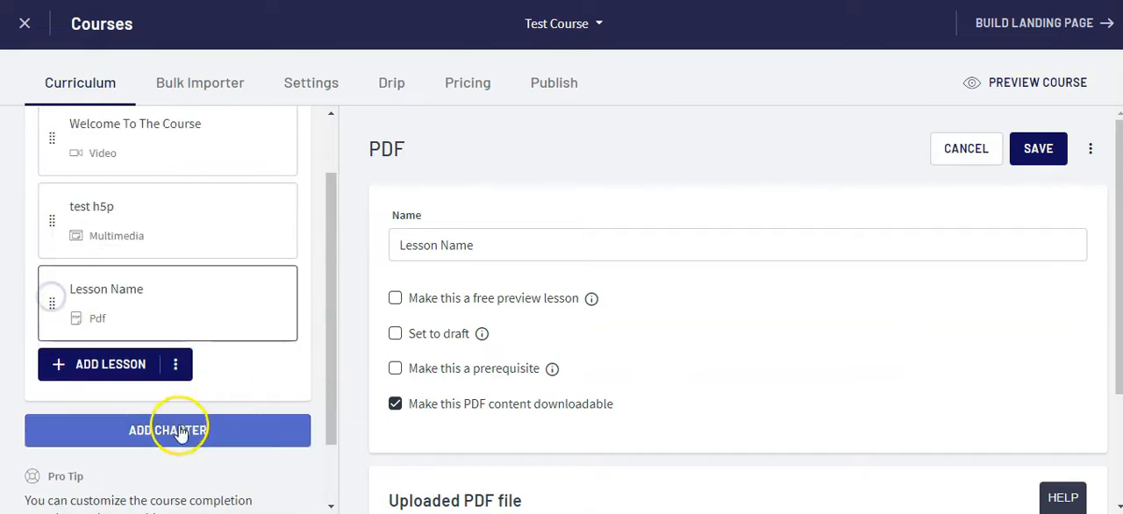
Save a new chapter titled 'Chapter 2' and move the Lesson Name PDF lesson into it.
click(167, 429)
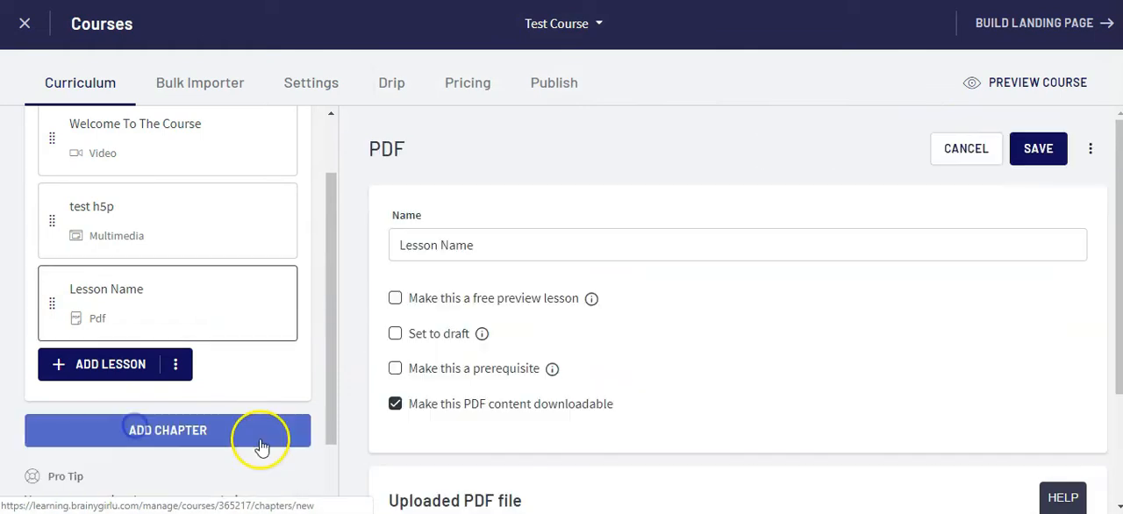
click(166, 430)
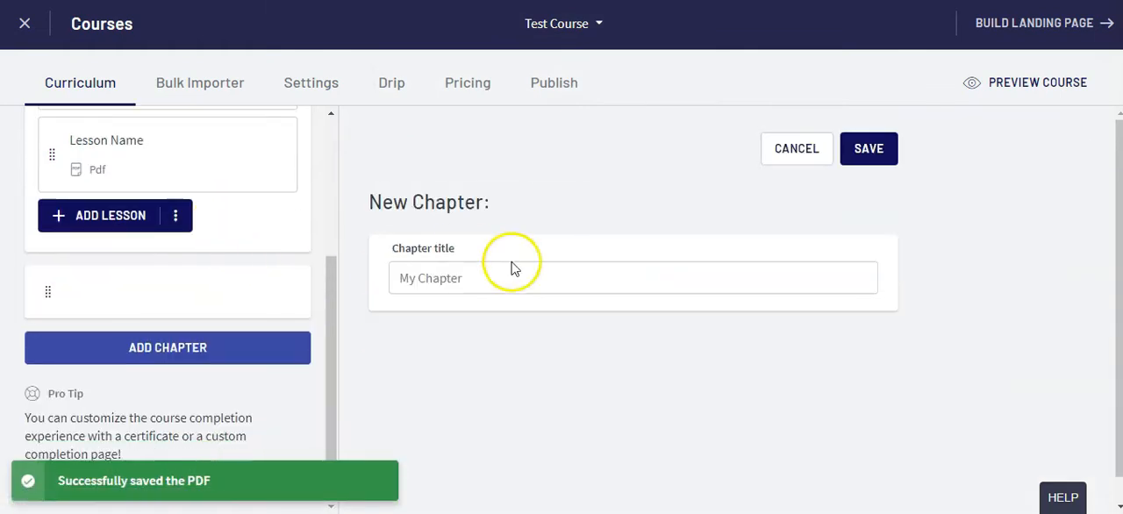
text(Chapter 2)
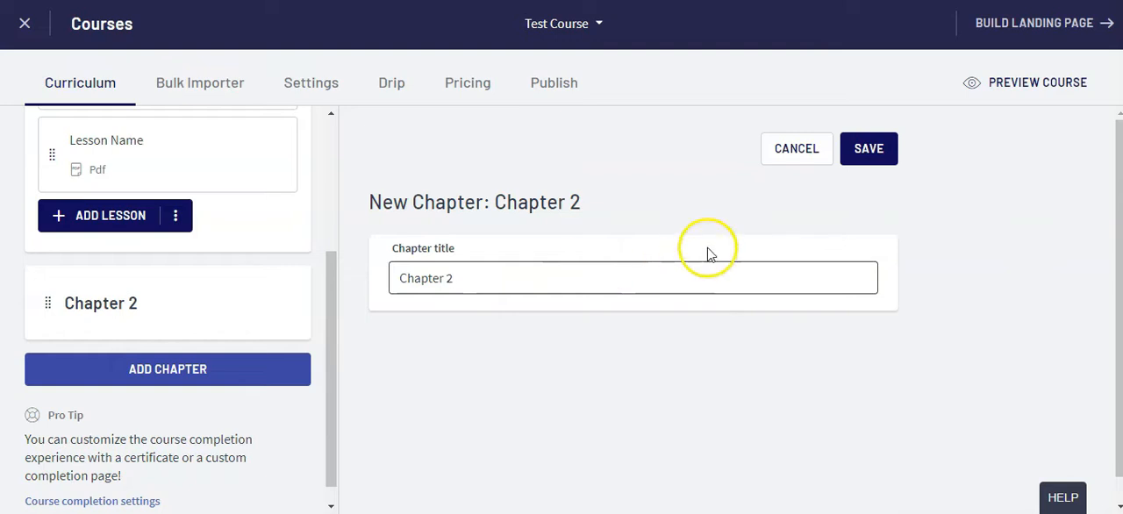
click(100, 303)
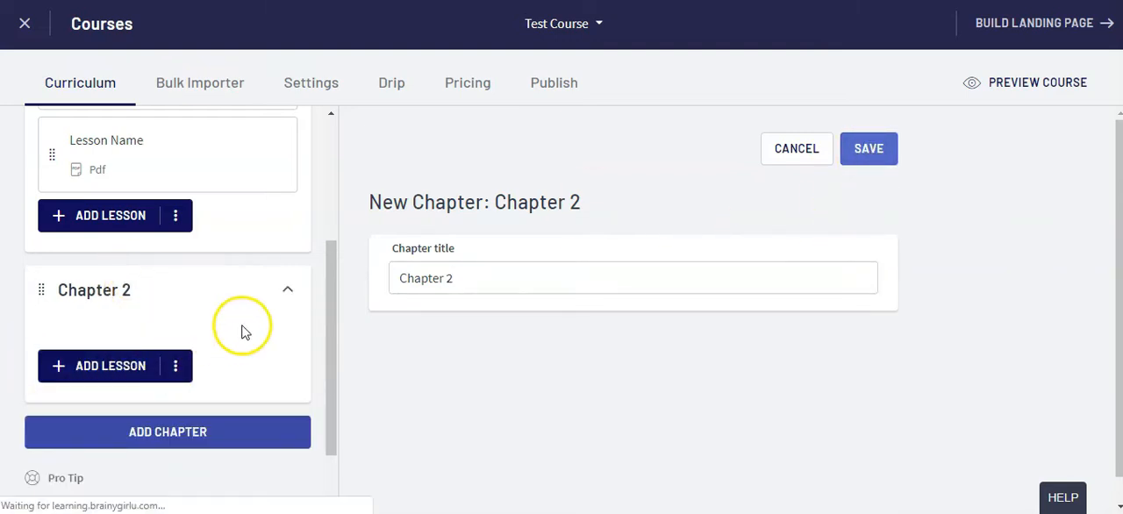
click(867, 148)
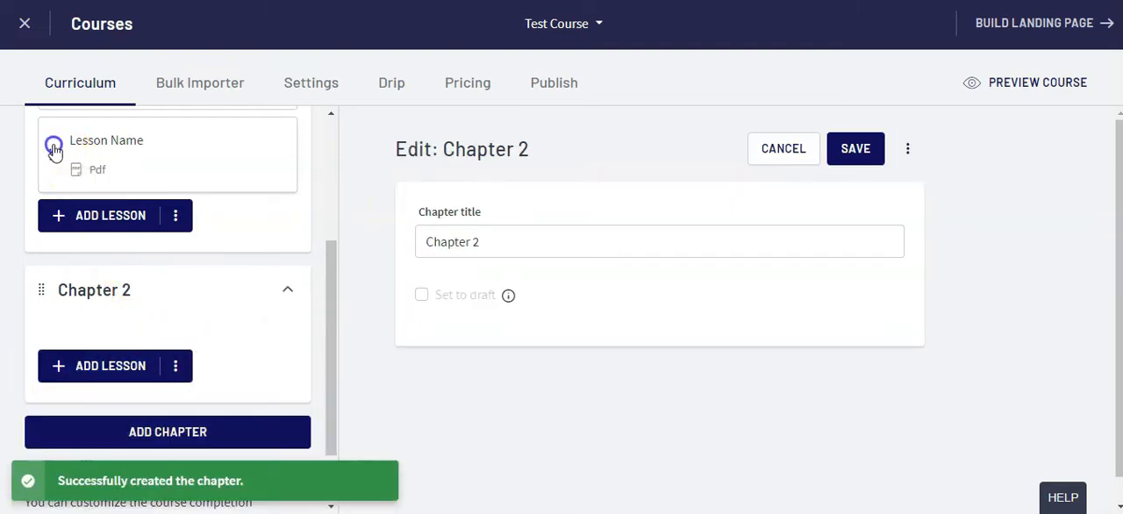
scroll(down, 3)
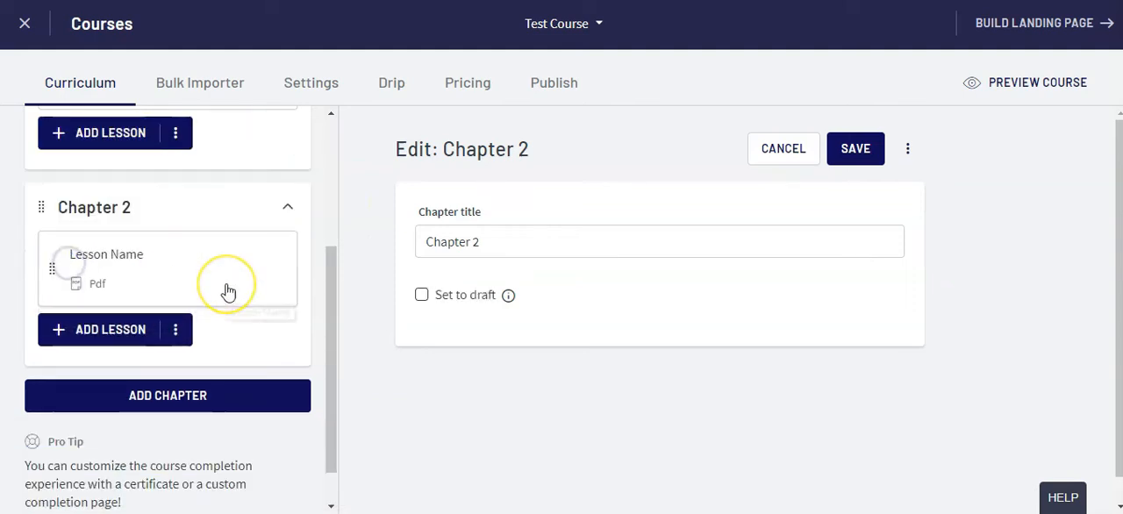
mouse_move(228, 289)
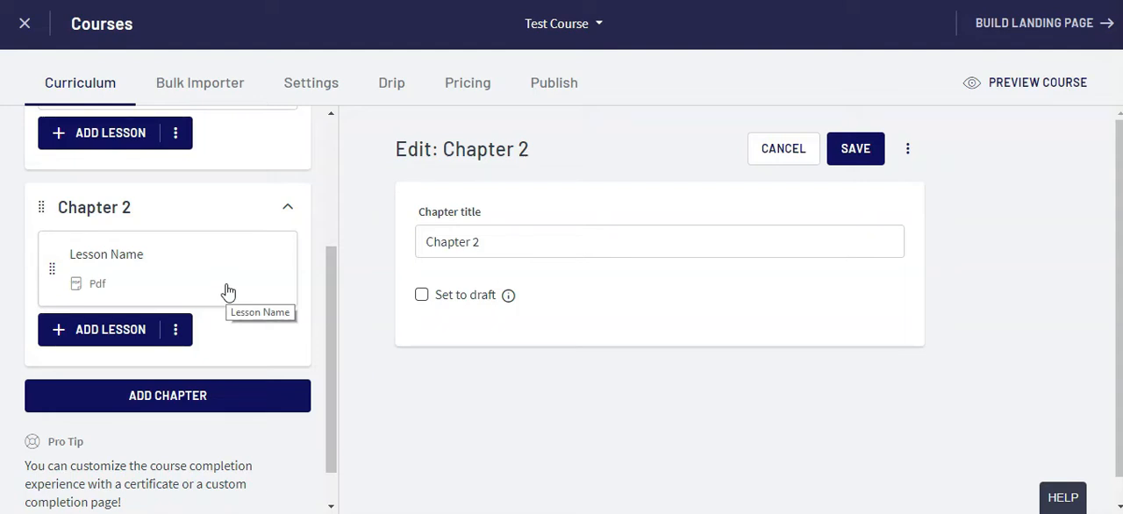
mouse_move(127, 207)
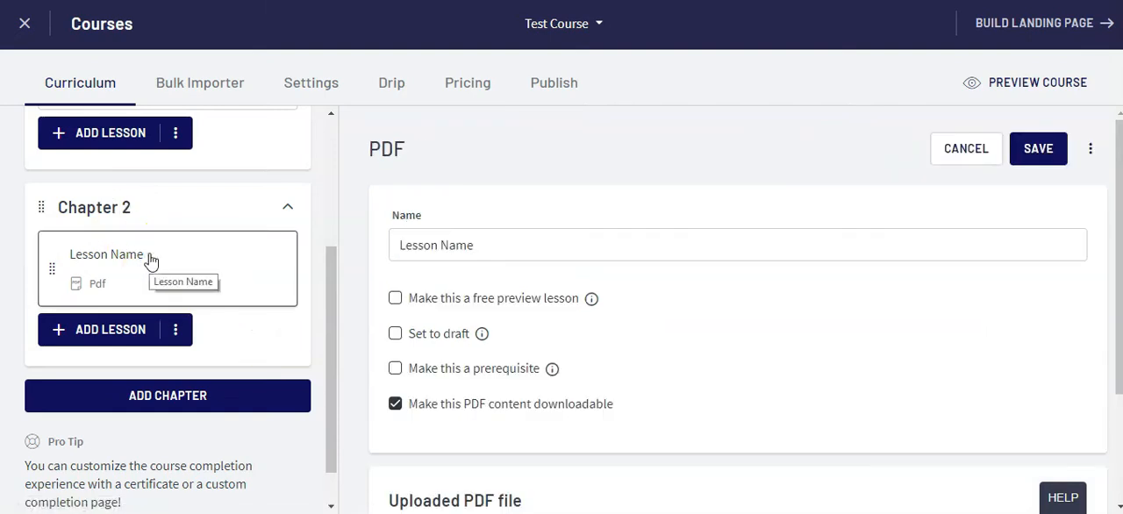
mouse_move(1090, 148)
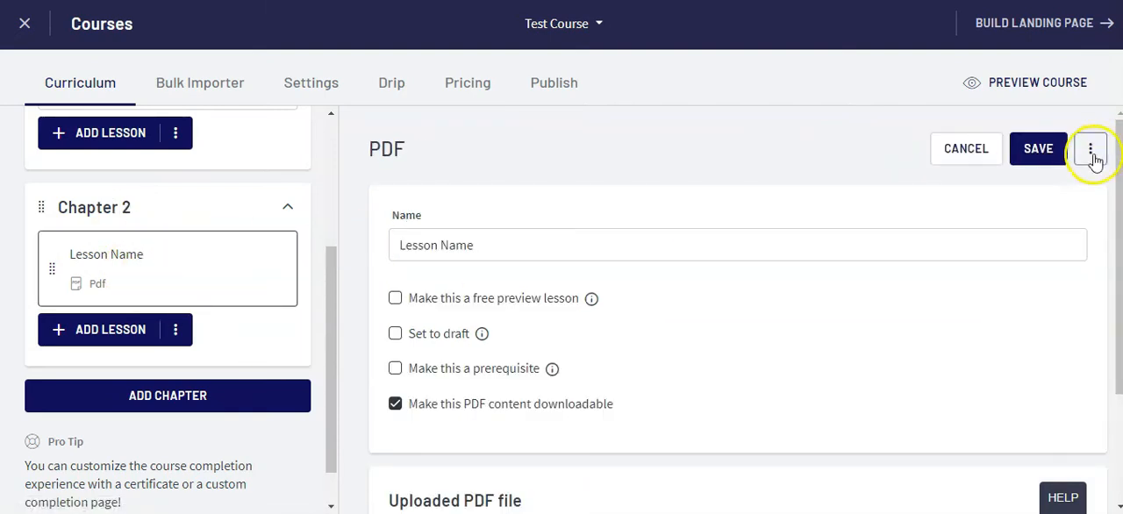
Start deleting the Lesson Name PDF lesson, then choose to keep the content.
click(1091, 148)
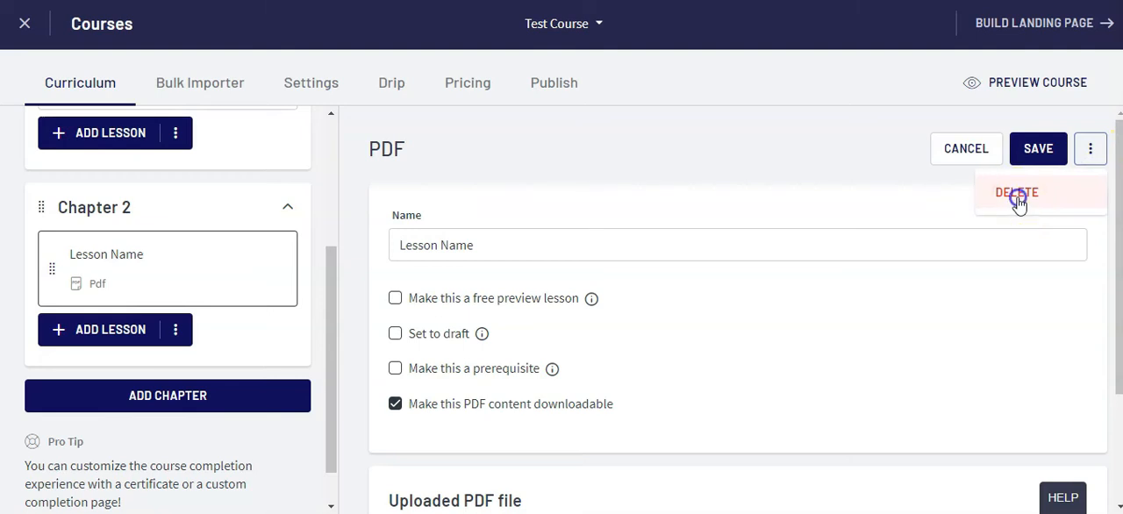
click(1015, 192)
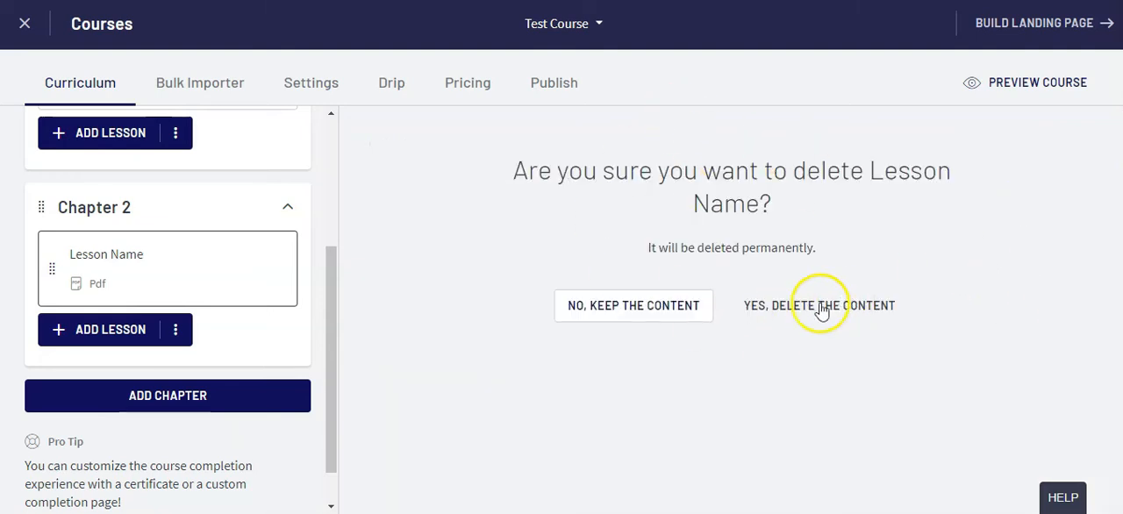
mouse_move(779, 361)
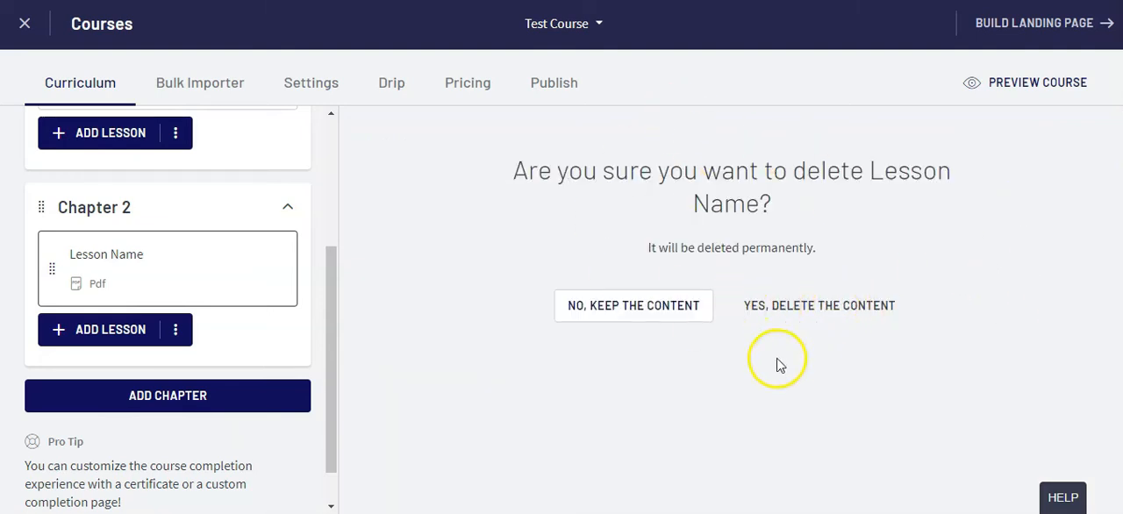
click(632, 305)
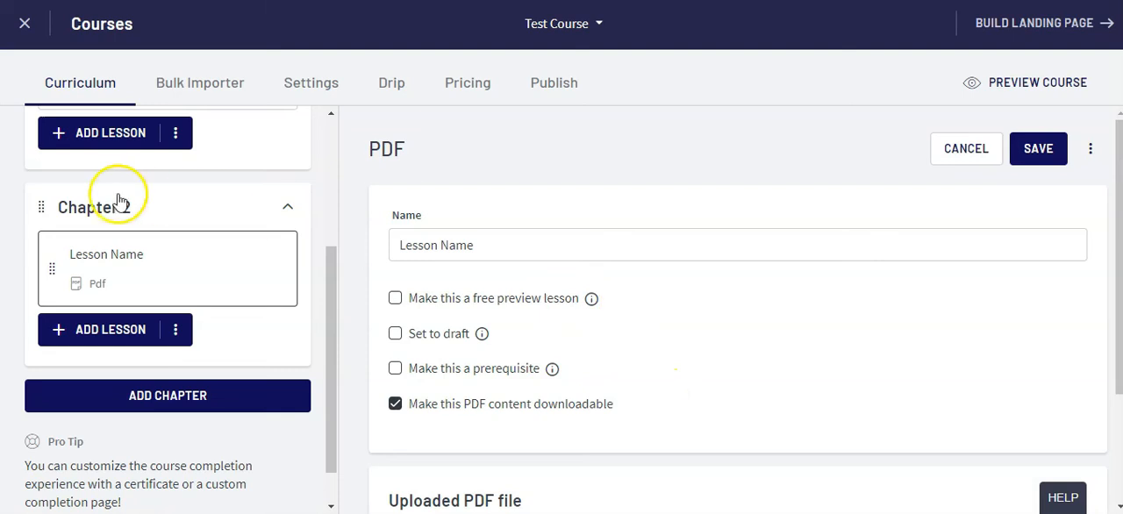
Delete Chapter 2 and its Lesson Name PDF lesson, confirming the deletion.
click(94, 207)
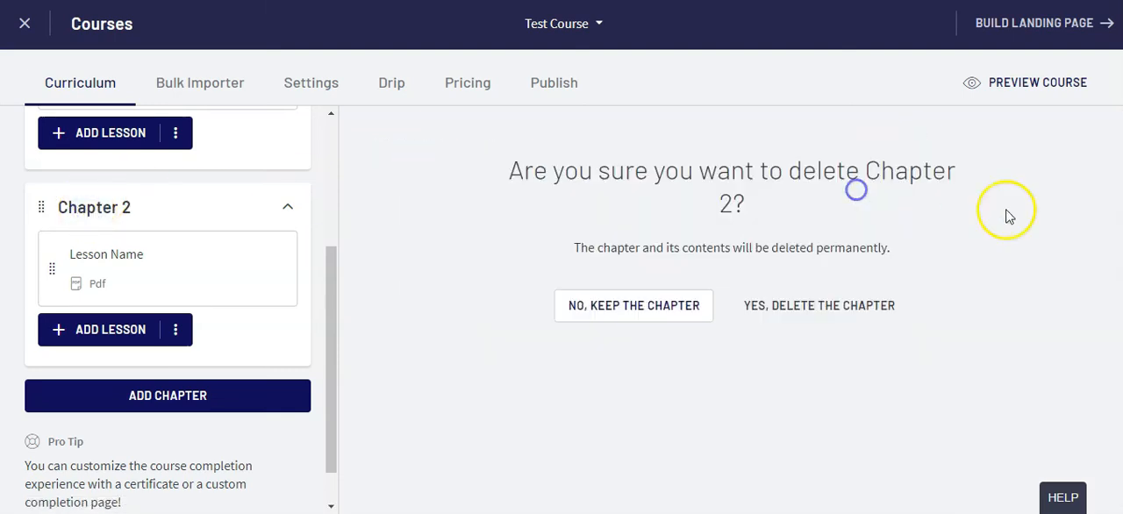
click(818, 305)
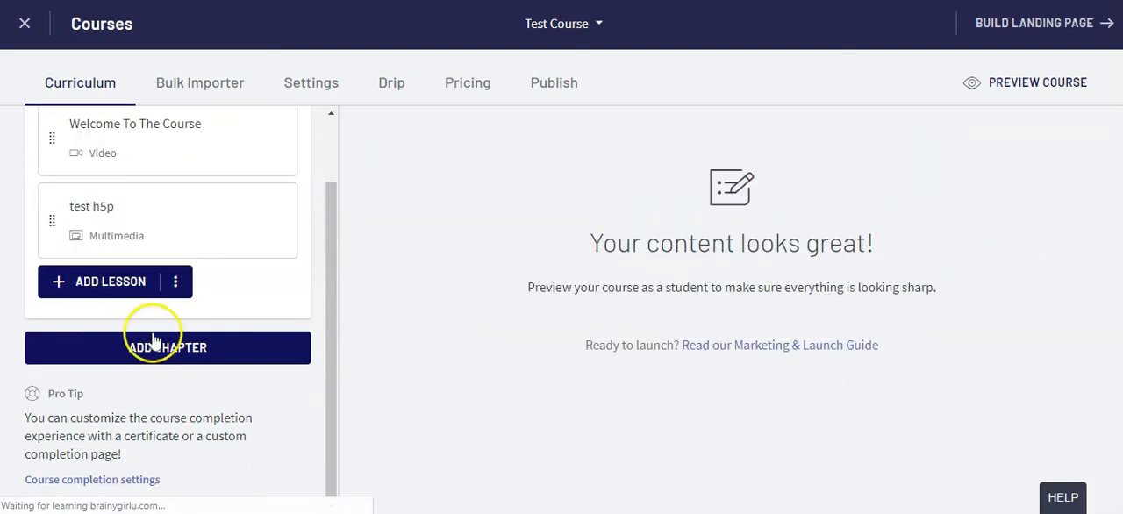